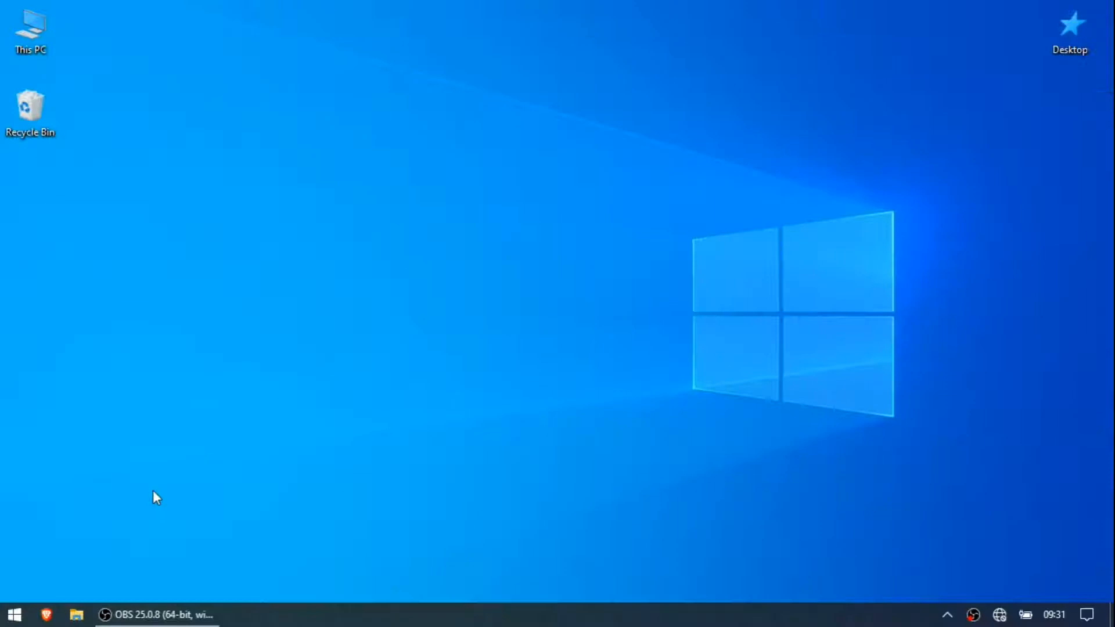
Step: Bring up the Windows 10 taskbar context menu showing Task Manager
{"action": "left_click", "coordinate": [16, 611]}
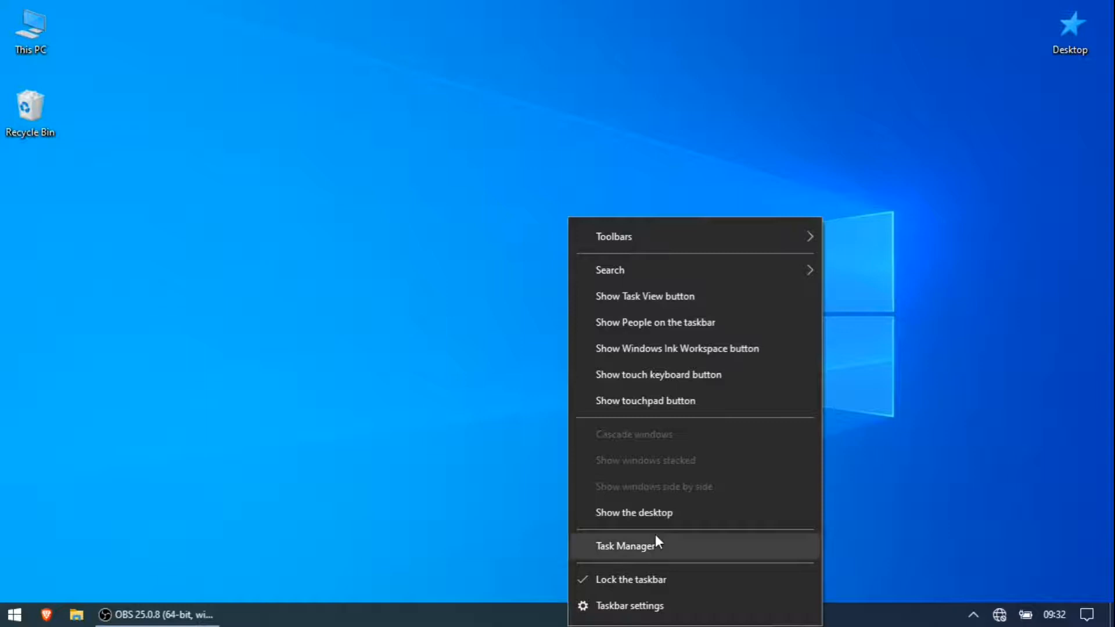
{"action": "left_click", "coordinate": [625, 546]}
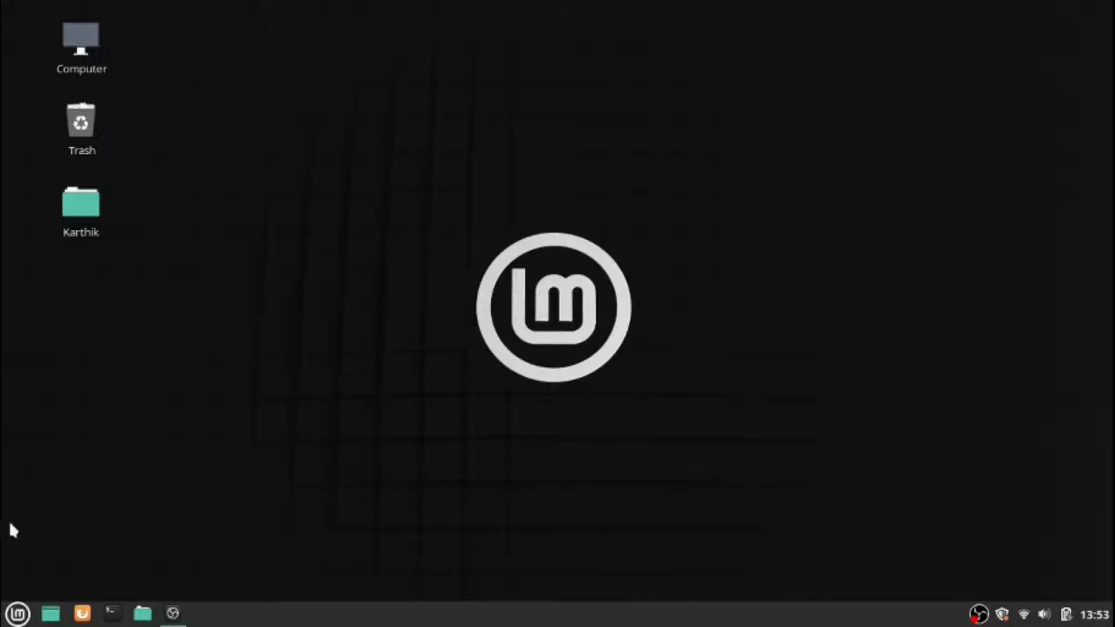
{"action": "type", "text": "Brave"}
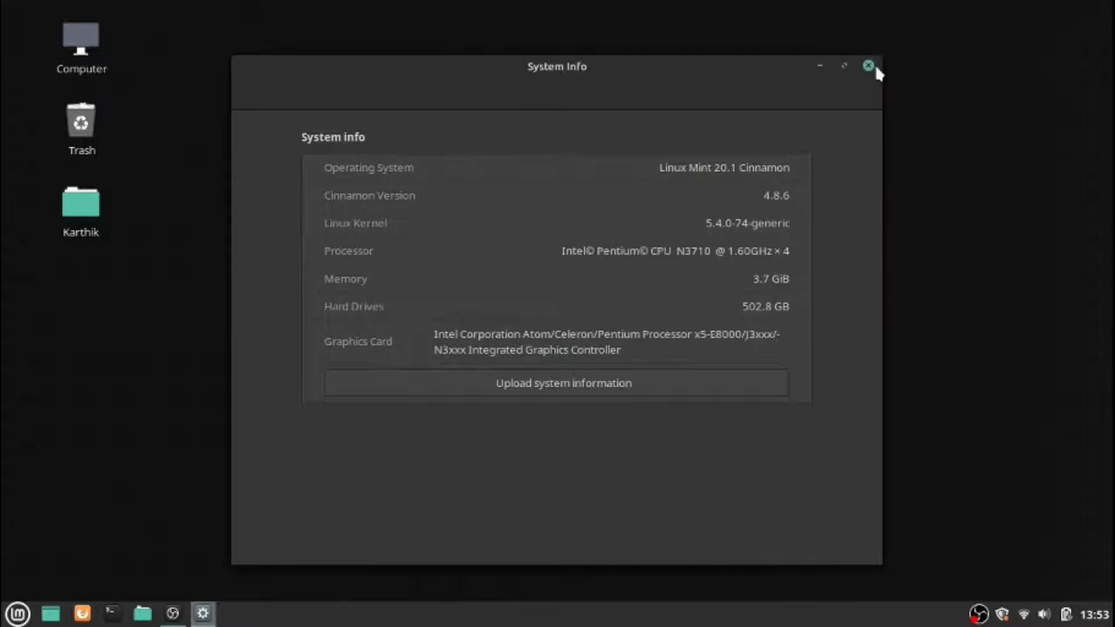
{"action": "left_click", "coordinate": [868, 65]}
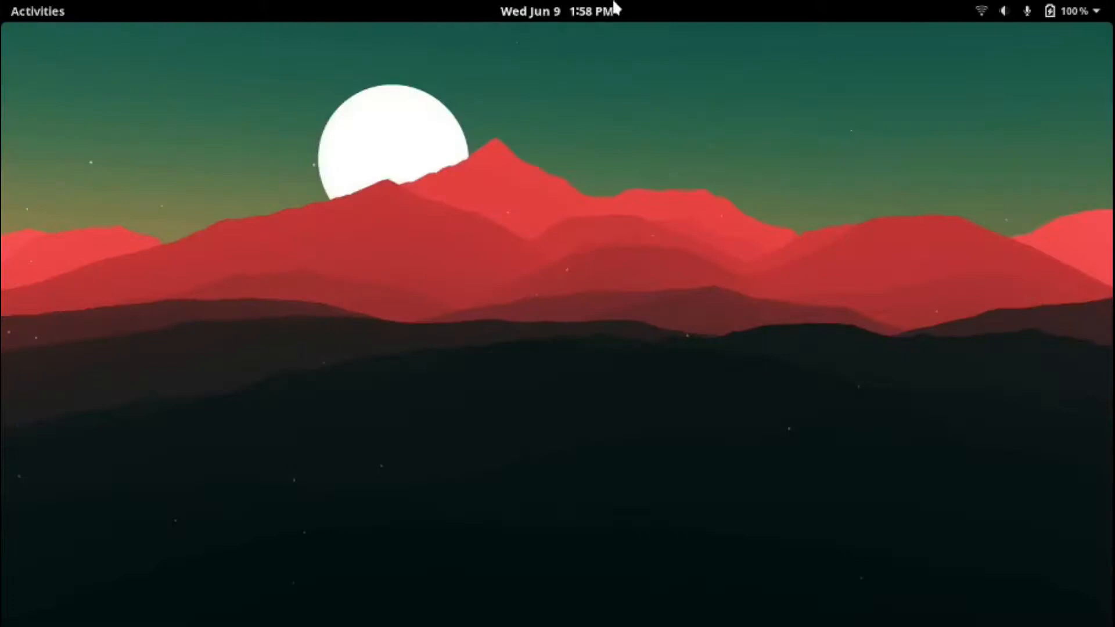
Step: Open the Activities overview, return to the desktop, then reopen the overview
{"action": "left_click", "coordinate": [33, 13]}
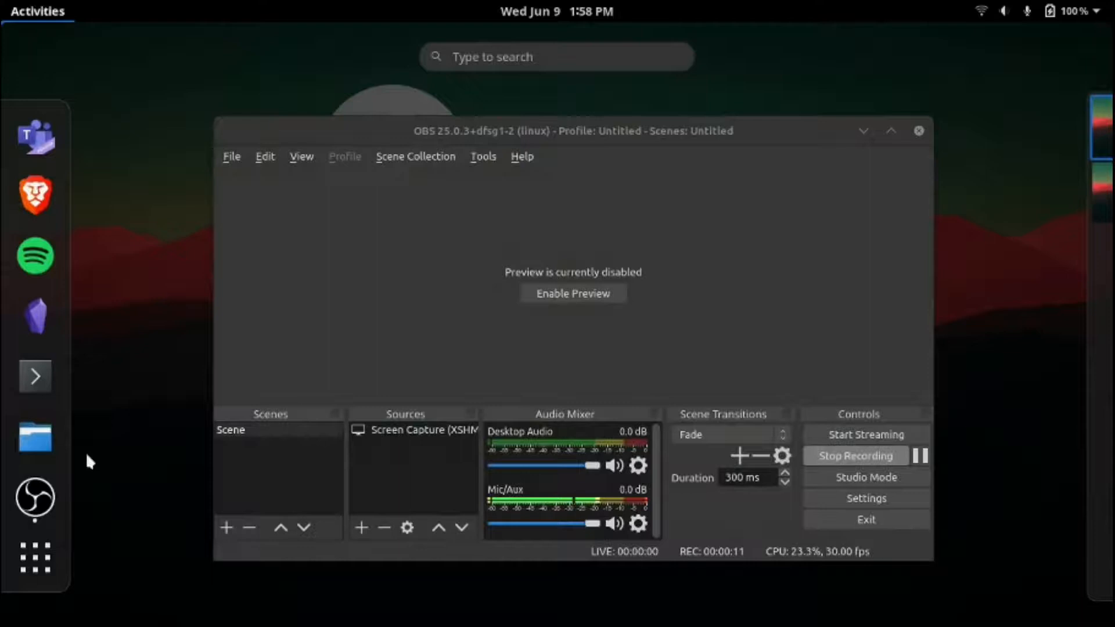
{"action": "left_click", "coordinate": [34, 561]}
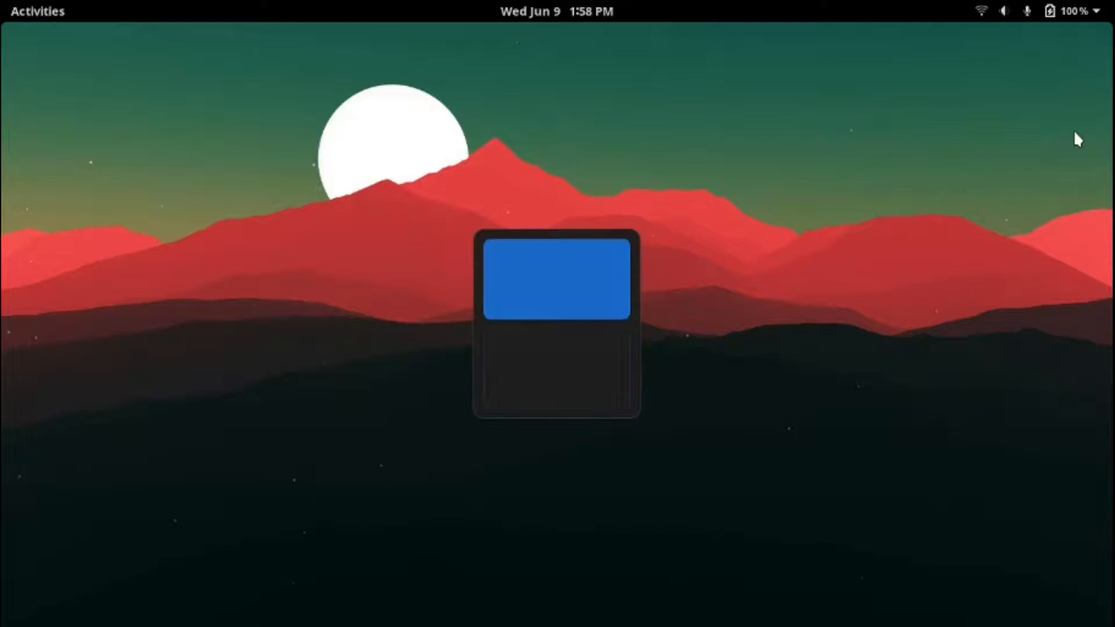
{"action": "left_click", "coordinate": [32, 12]}
{"action": "type", "text": "twea"}
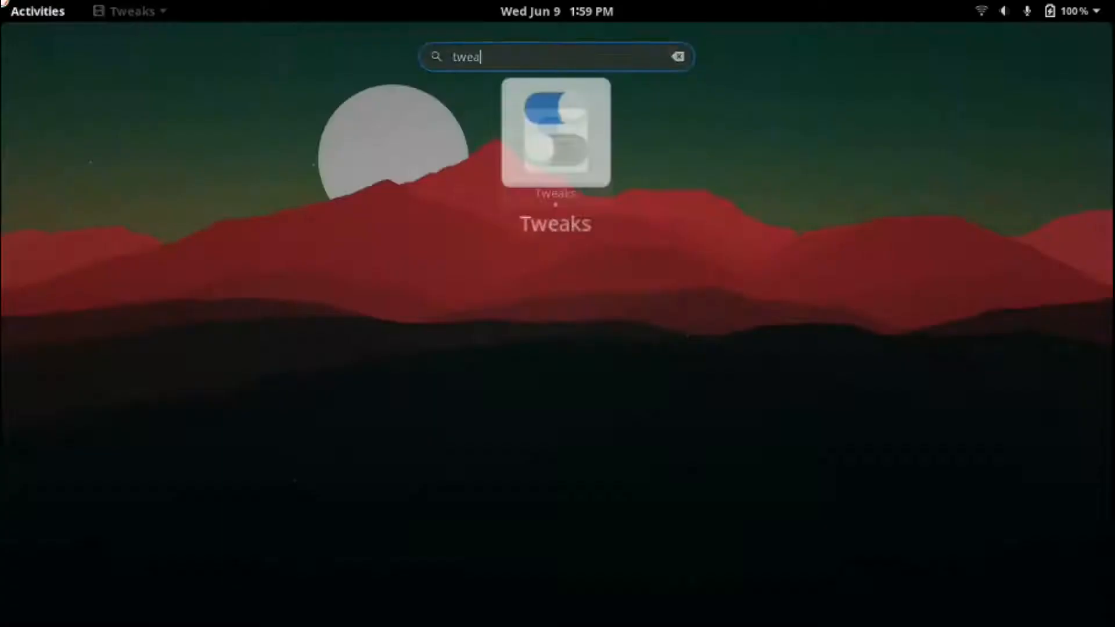
Step: Launch GNOME Tweaks from the search results and view its Appearance section
{"action": "left_click", "coordinate": [555, 134]}
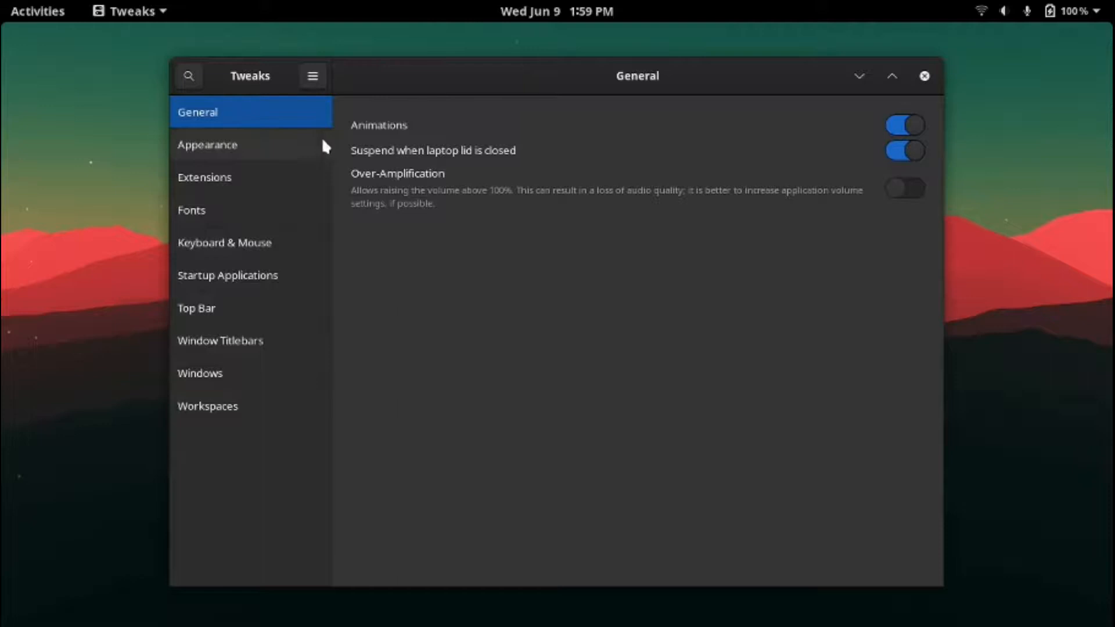
{"action": "left_click", "coordinate": [207, 145]}
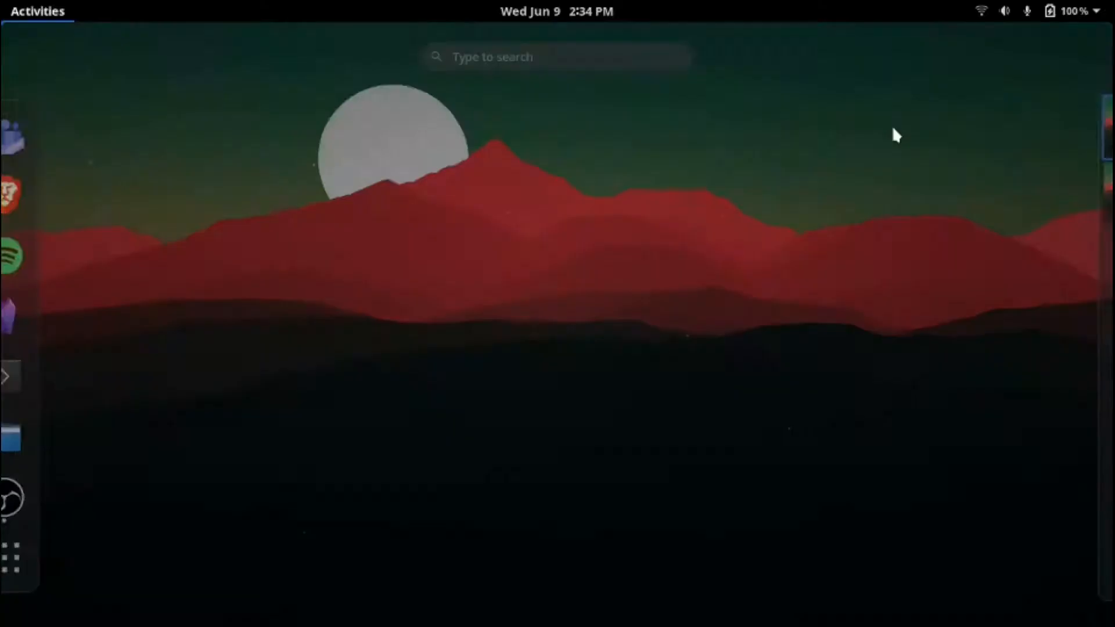
Step: Launch Terminal from a 'ter' search and enter the neofetch command
{"action": "type", "text": "ter"}
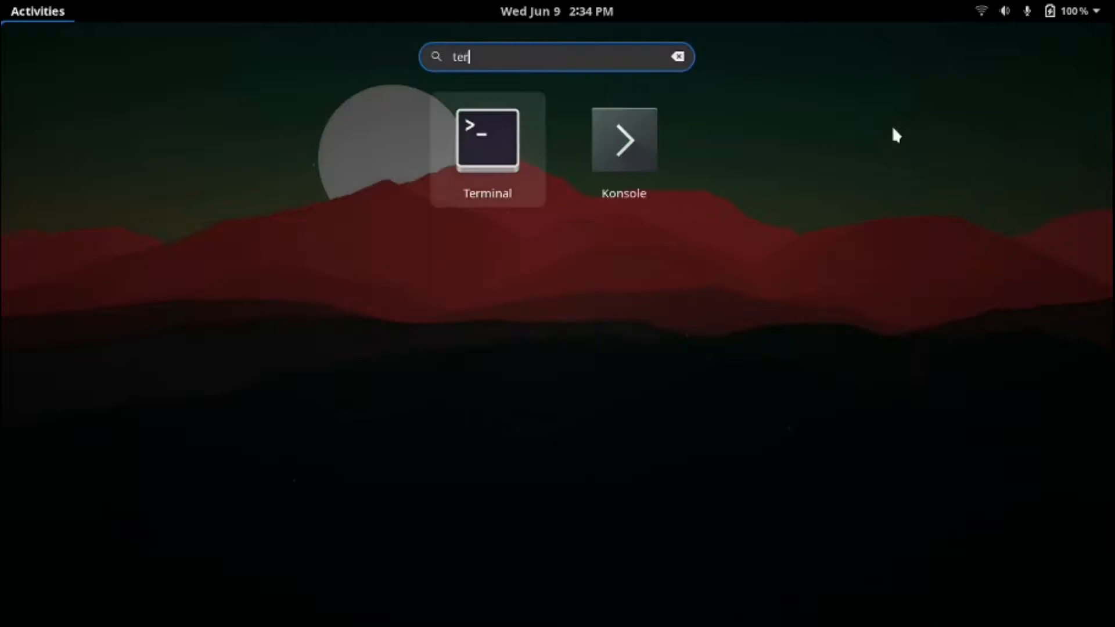
{"action": "left_click", "coordinate": [487, 137]}
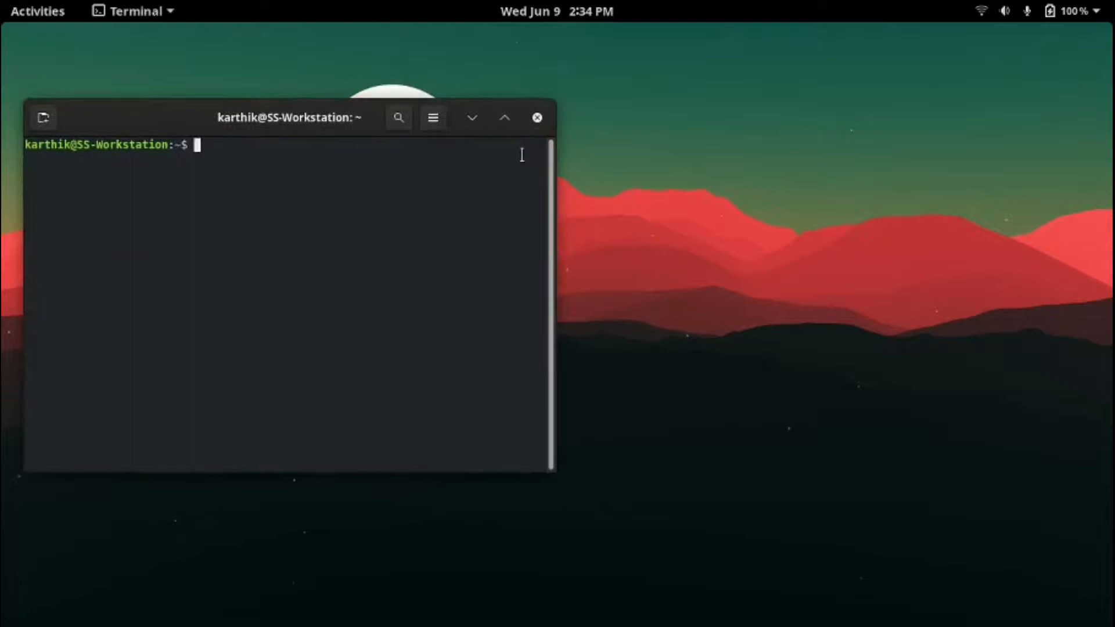
{"action": "type", "text": "neofetch"}
{"action": "type", "text": "bra"}
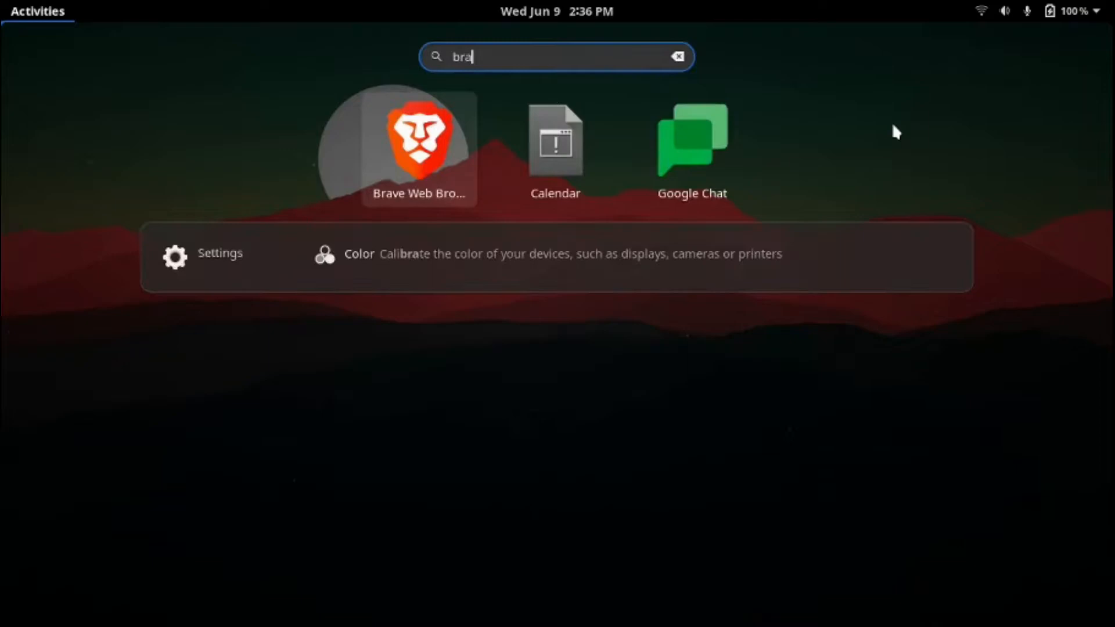
Step: Dismiss the Brave results, reopen Terminal, and enter 'sudo apt-get install audacity'
{"action": "left_click", "coordinate": [416, 143]}
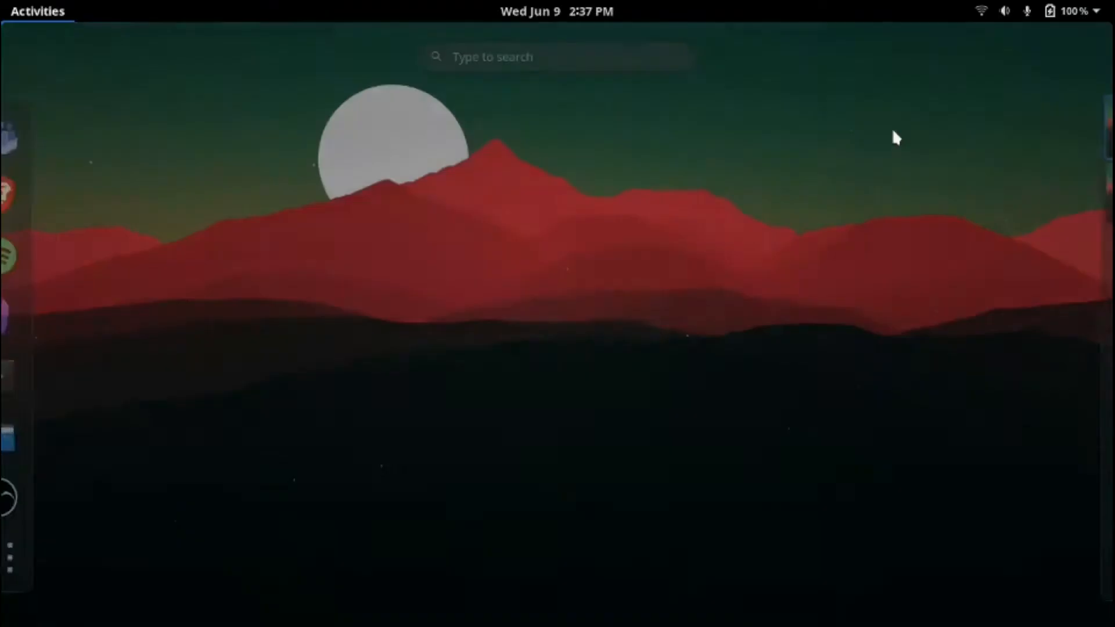
{"action": "type", "text": "ter"}
{"action": "type", "text": "sudo apt-get"}
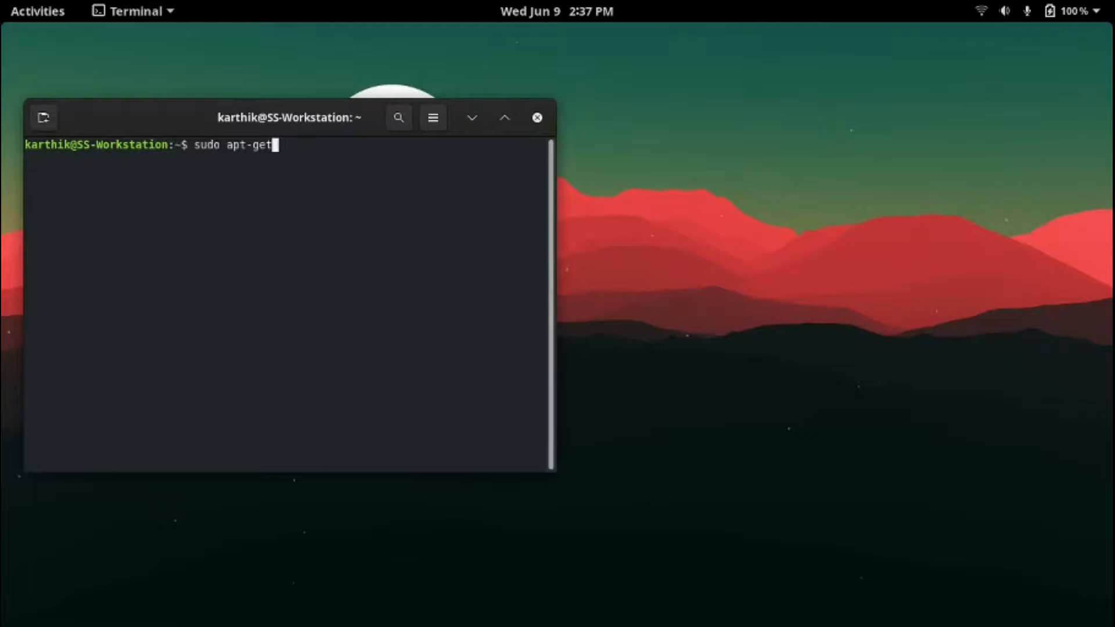
{"action": "type", "text": "install audacity"}
{"action": "type", "text": "soft"}
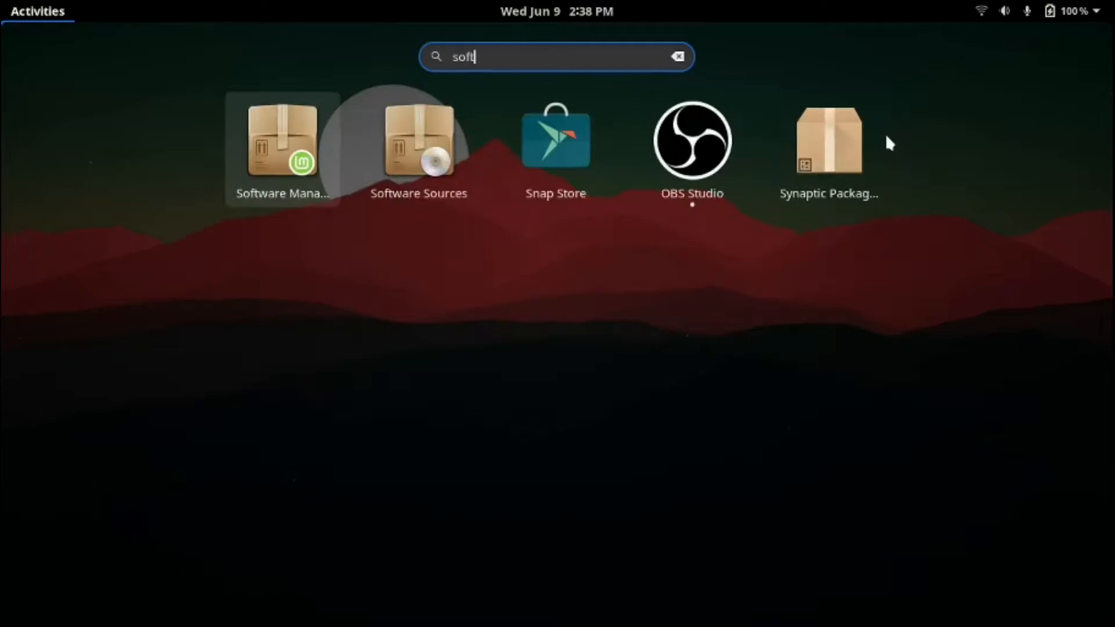
Step: Open Software Manager and search for spotify, discord, then GIMP
{"action": "left_click", "coordinate": [281, 139]}
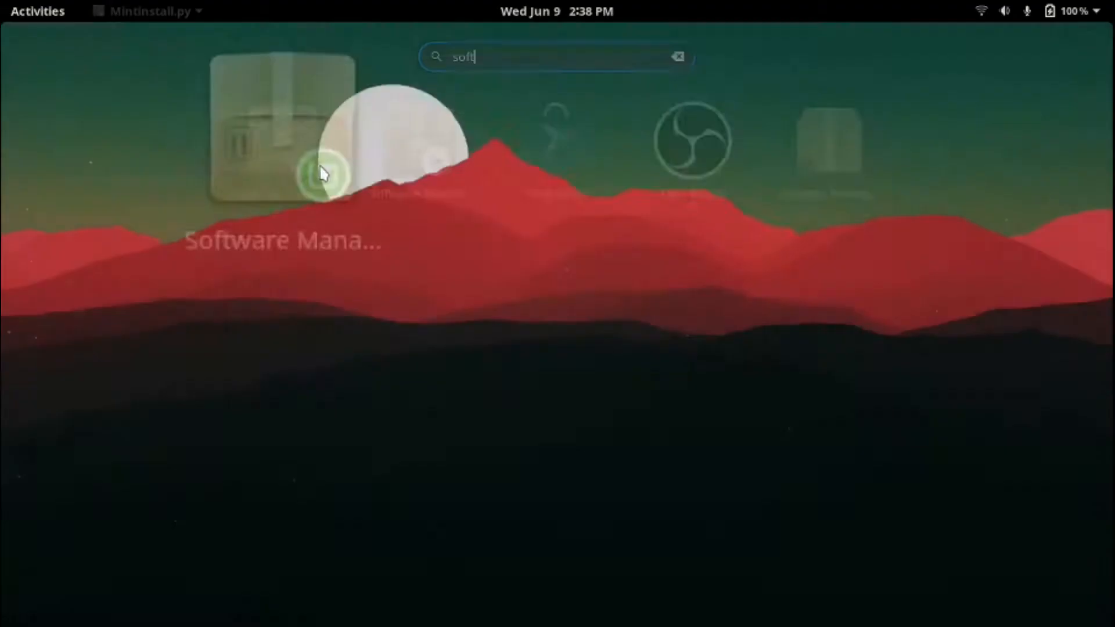
{"action": "left_click", "coordinate": [318, 168]}
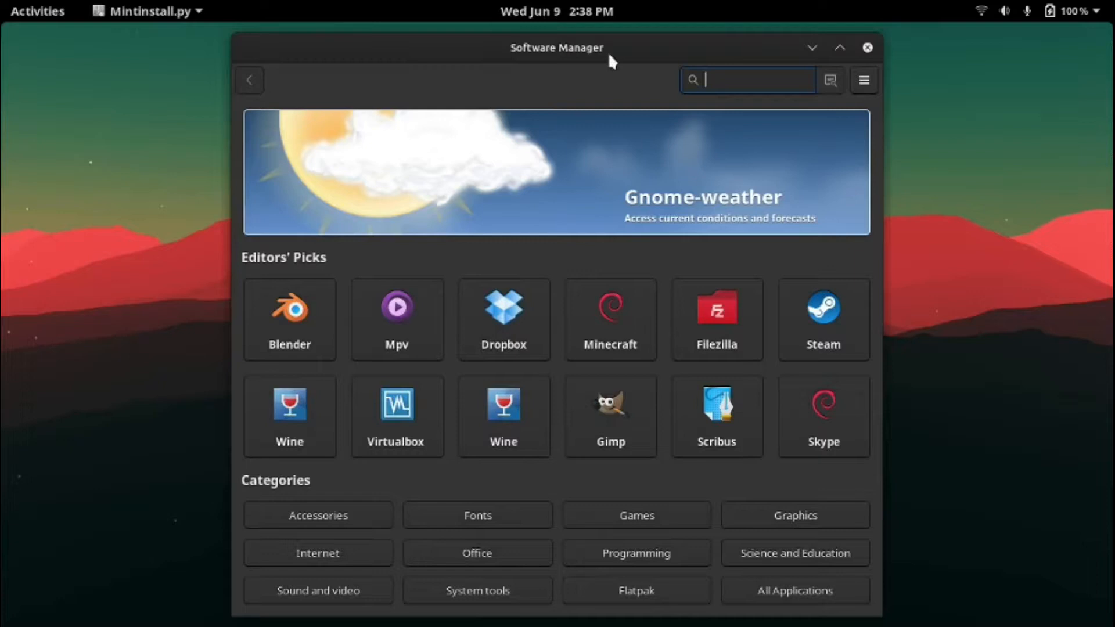
{"action": "type", "text": "spotify"}
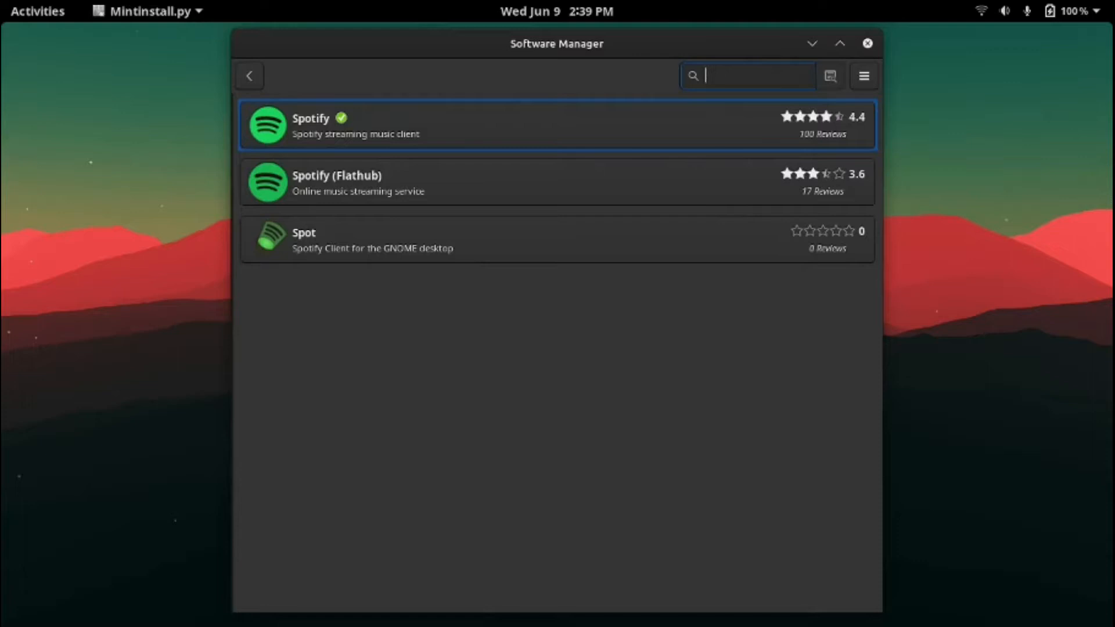
{"action": "type", "text": "discord"}
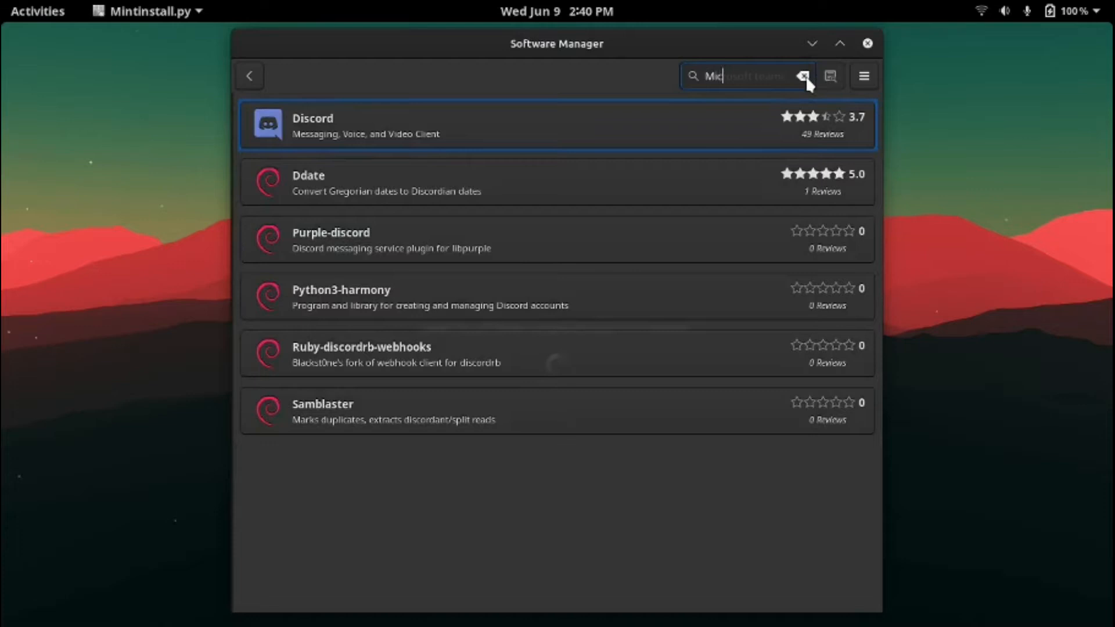
{"action": "type", "text": "GIMP"}
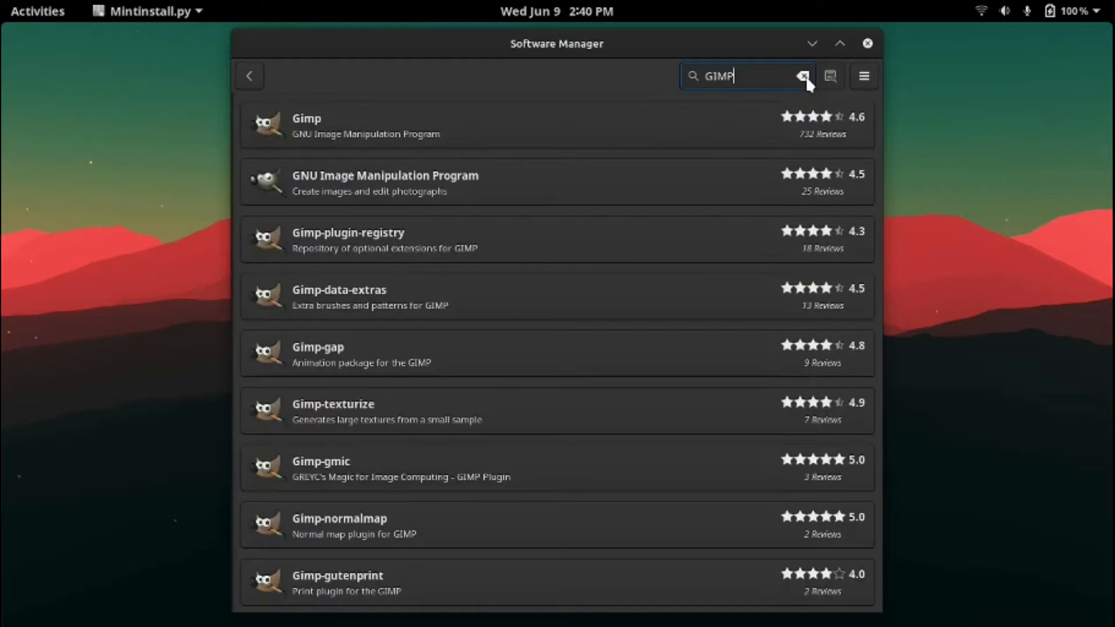